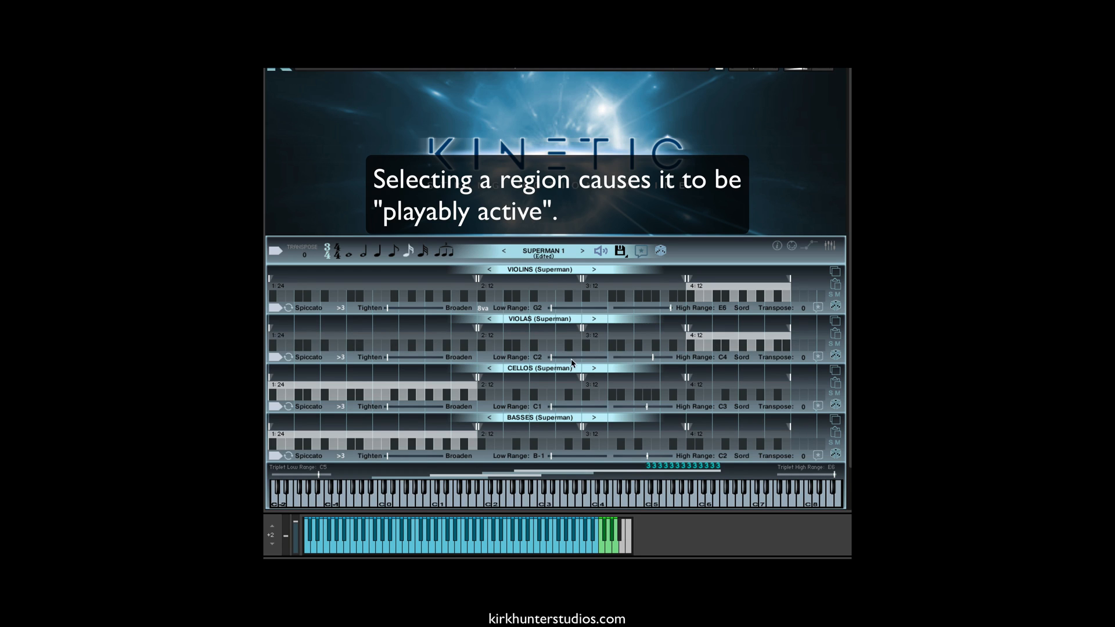
pyautogui.moveTo(553, 391)
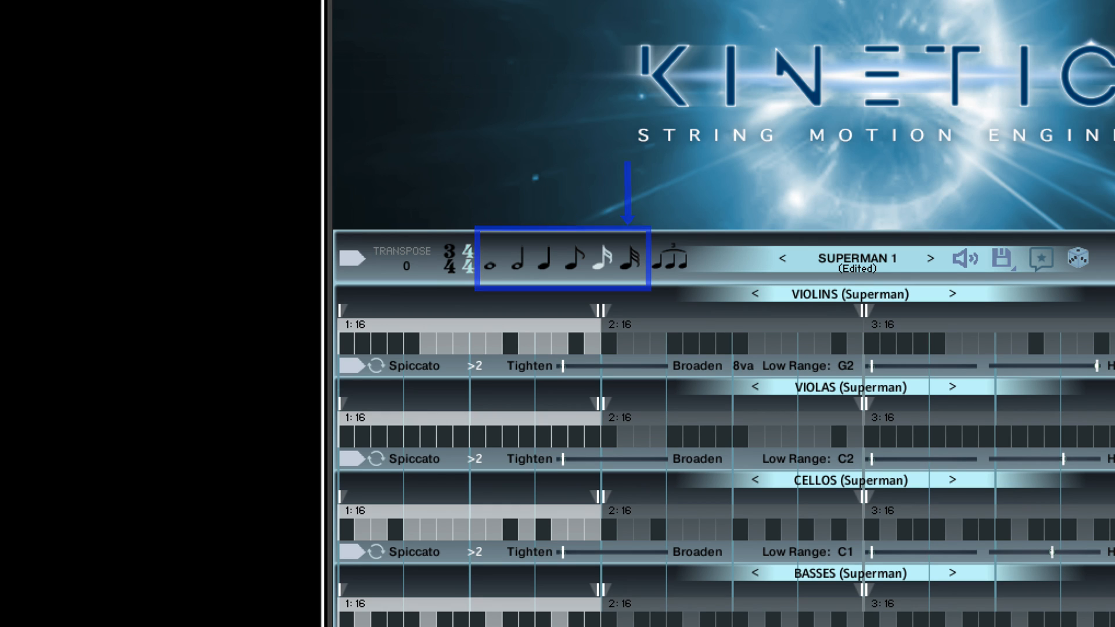
# Set the Kinetic regions' step length to sixteenth notes
pyautogui.click(602, 266)
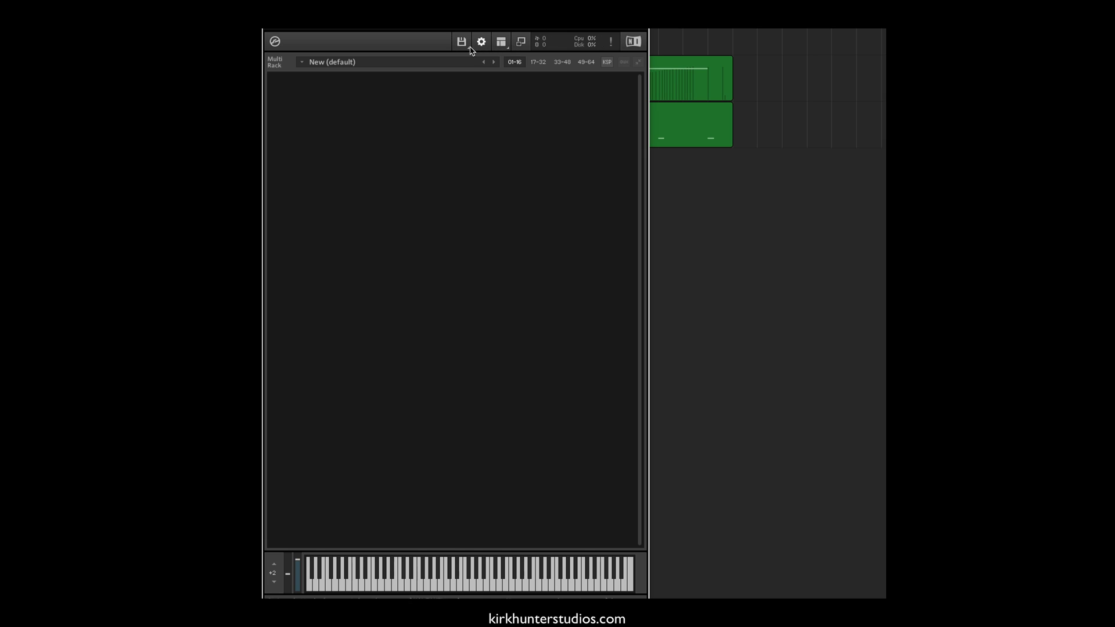
# Load the Kinetic String Motion Engine instrument through Kontakt's Files menu
pyautogui.click(461, 40)
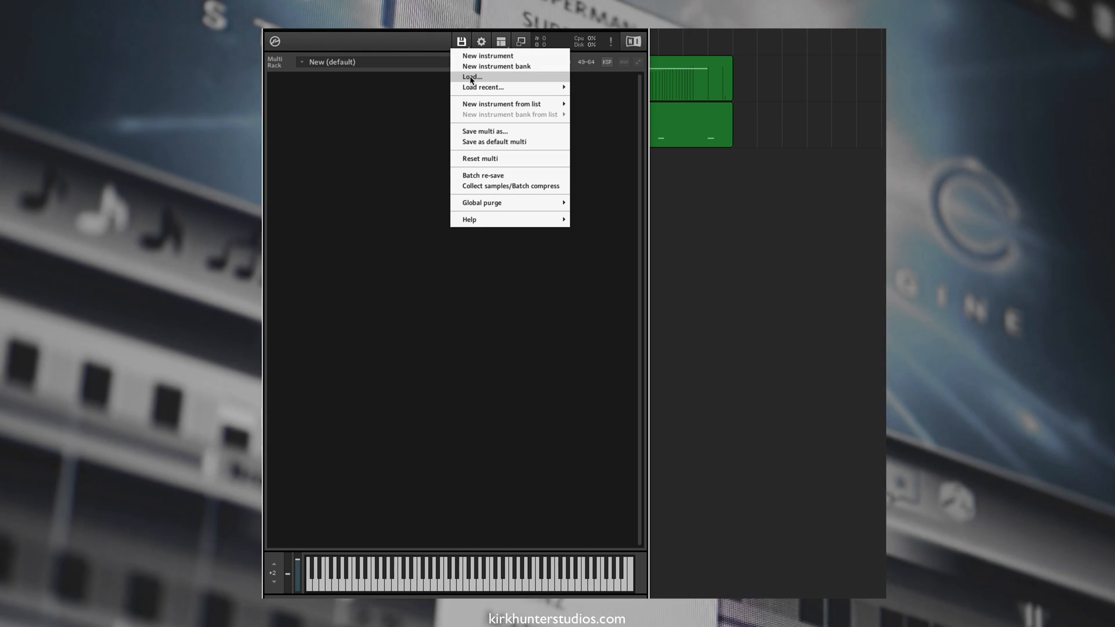
pyautogui.click(470, 77)
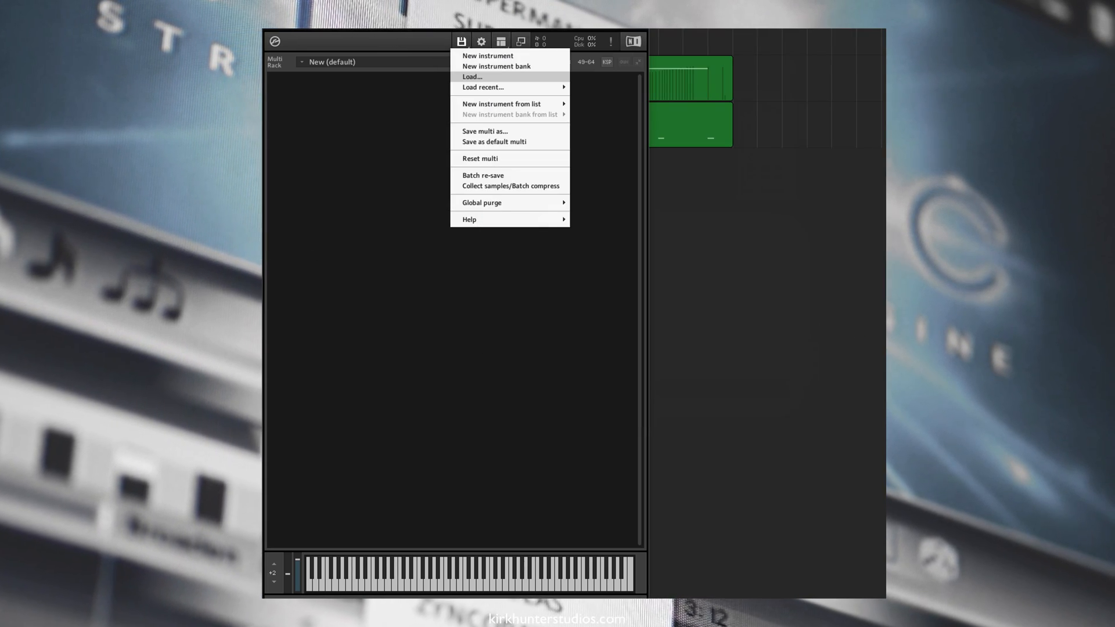
pyautogui.click(472, 76)
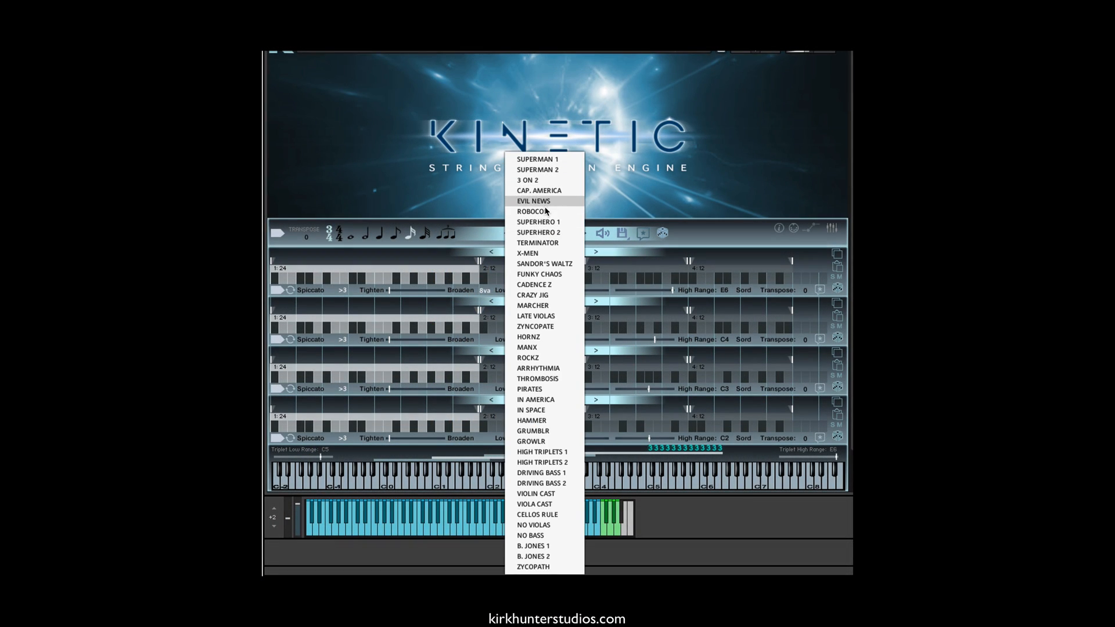
# Choose SUPERMAN 1 from the Kinetic preset list
pyautogui.click(538, 158)
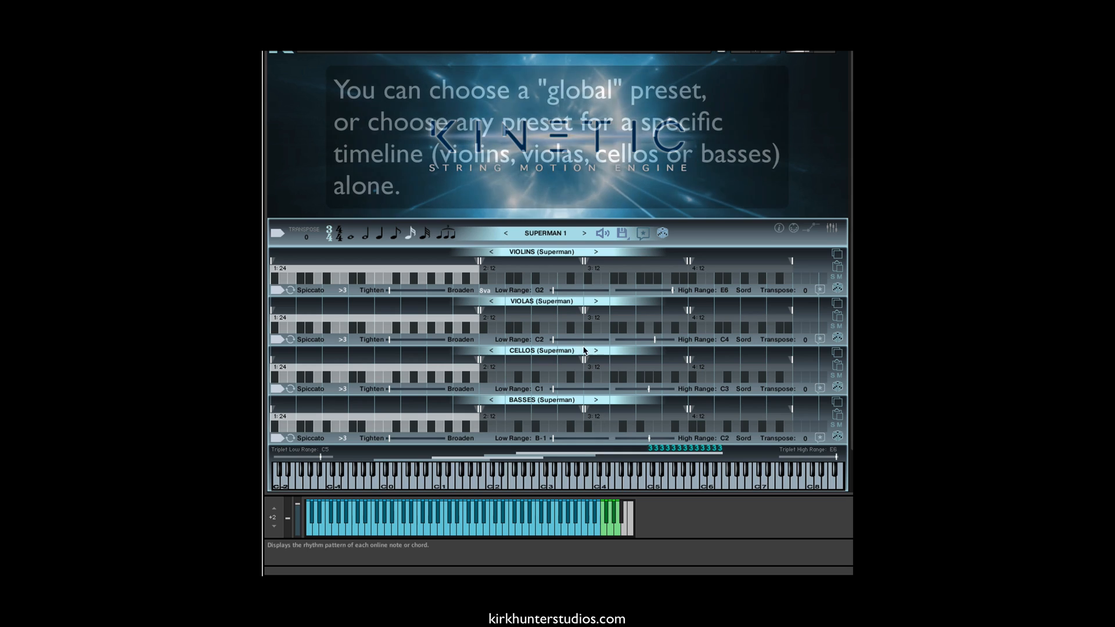
pyautogui.click(544, 251)
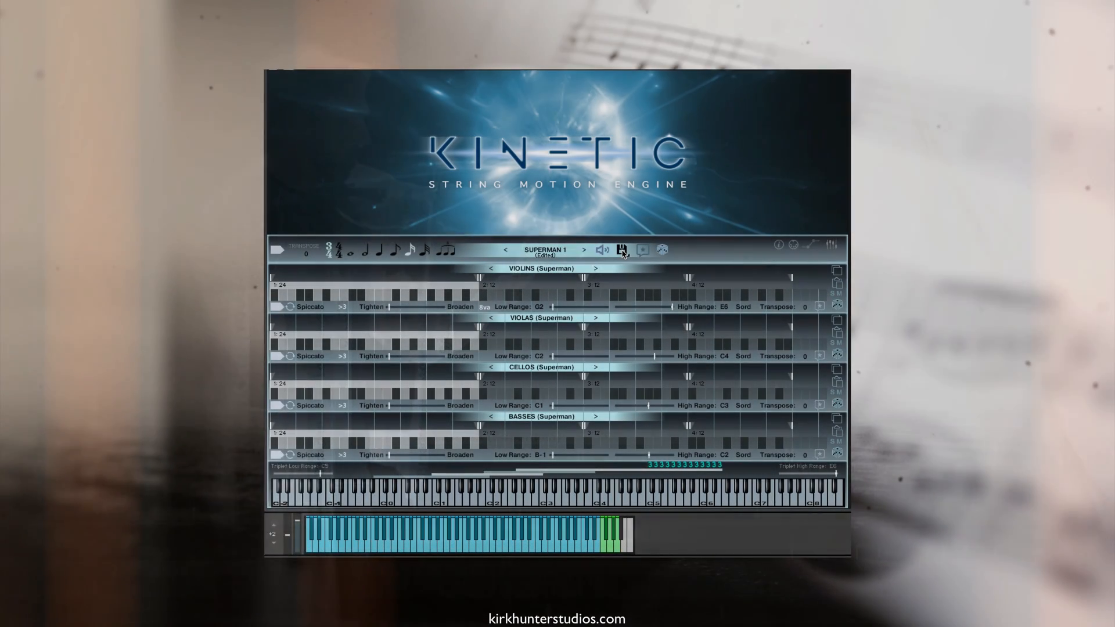
# Load a saved pattern via the pattern disk icon's Load Pattern option
pyautogui.click(625, 249)
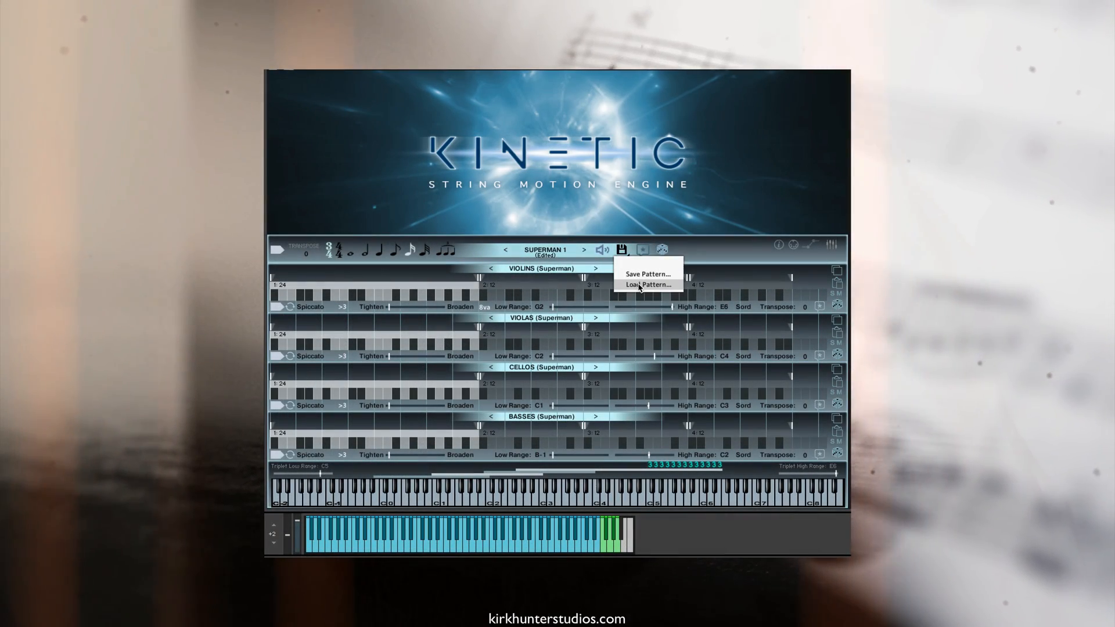
pyautogui.click(647, 284)
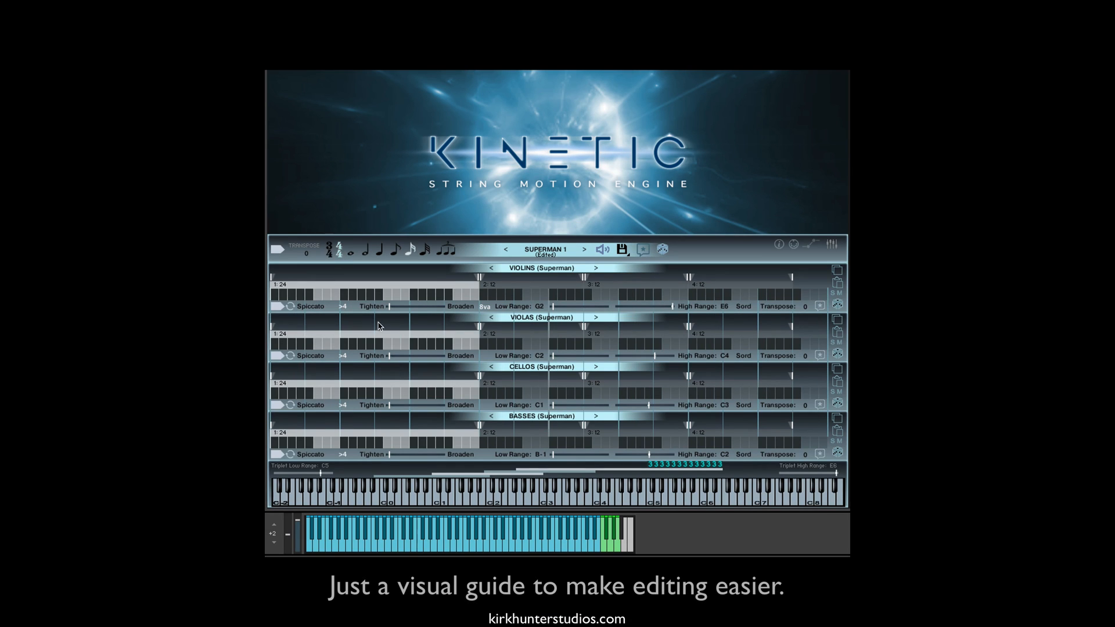
pyautogui.moveTo(278, 406)
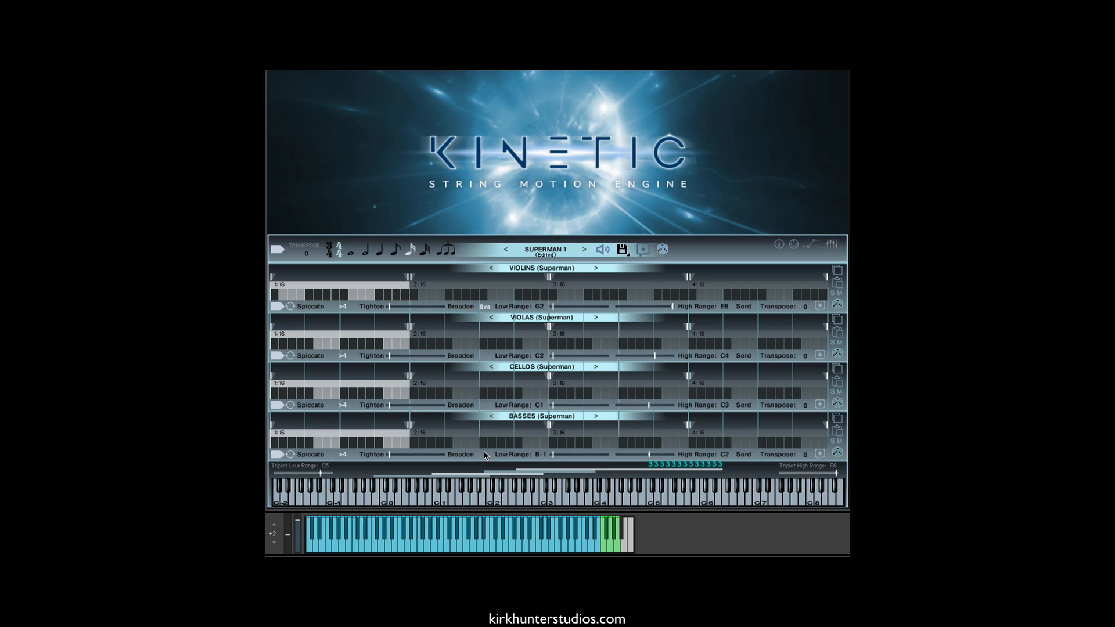
pyautogui.moveTo(469, 292)
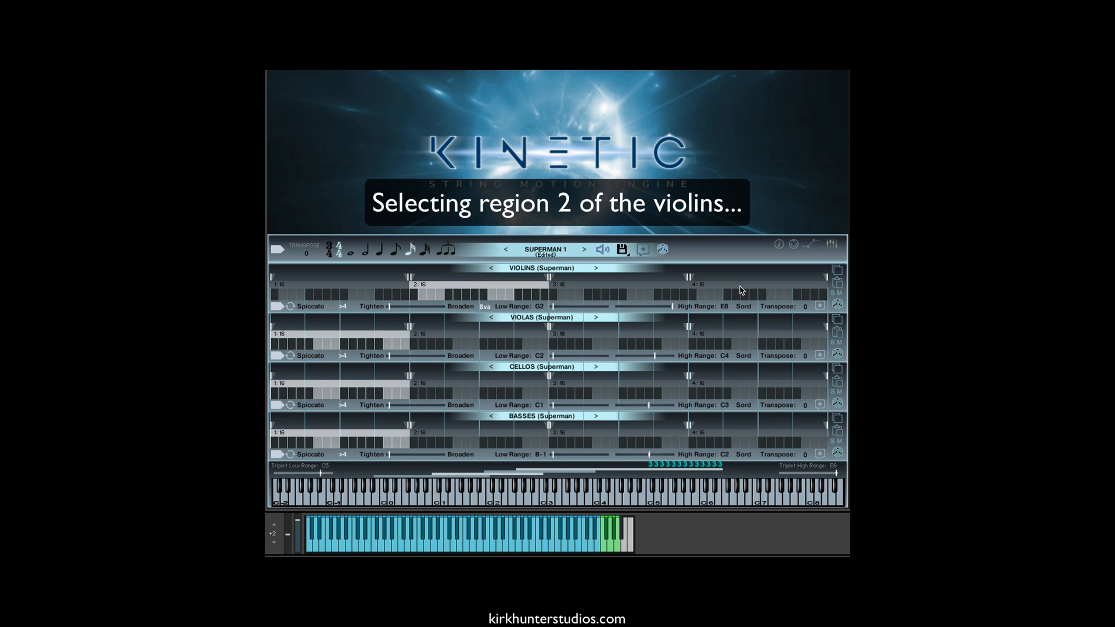
# Make violin region 2 the playable region, then select cello region 3
pyautogui.click(836, 273)
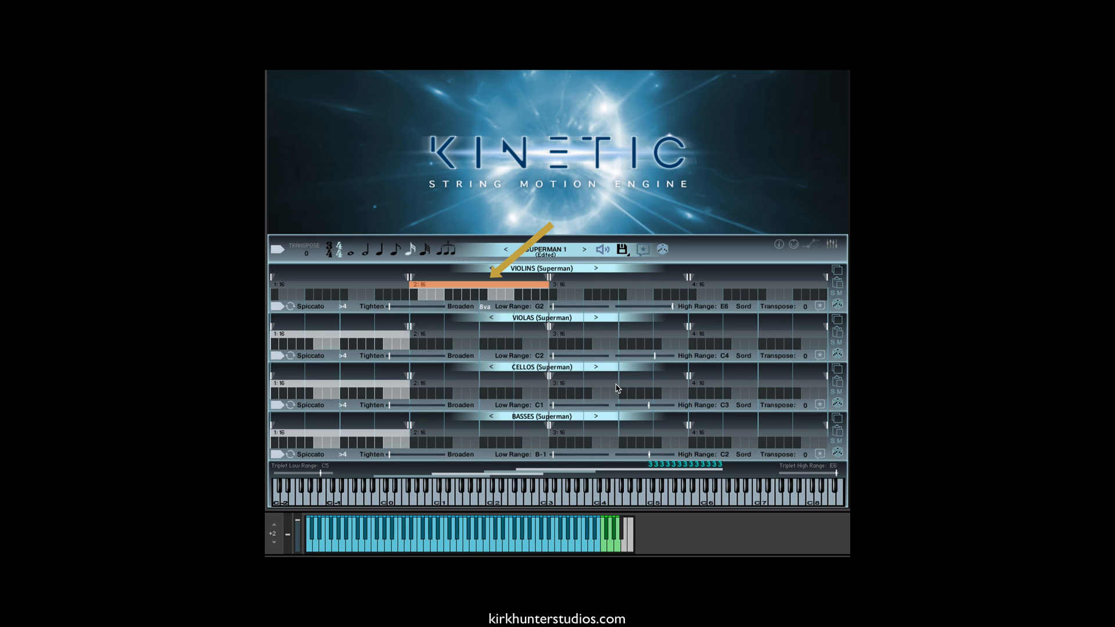
pyautogui.click(631, 391)
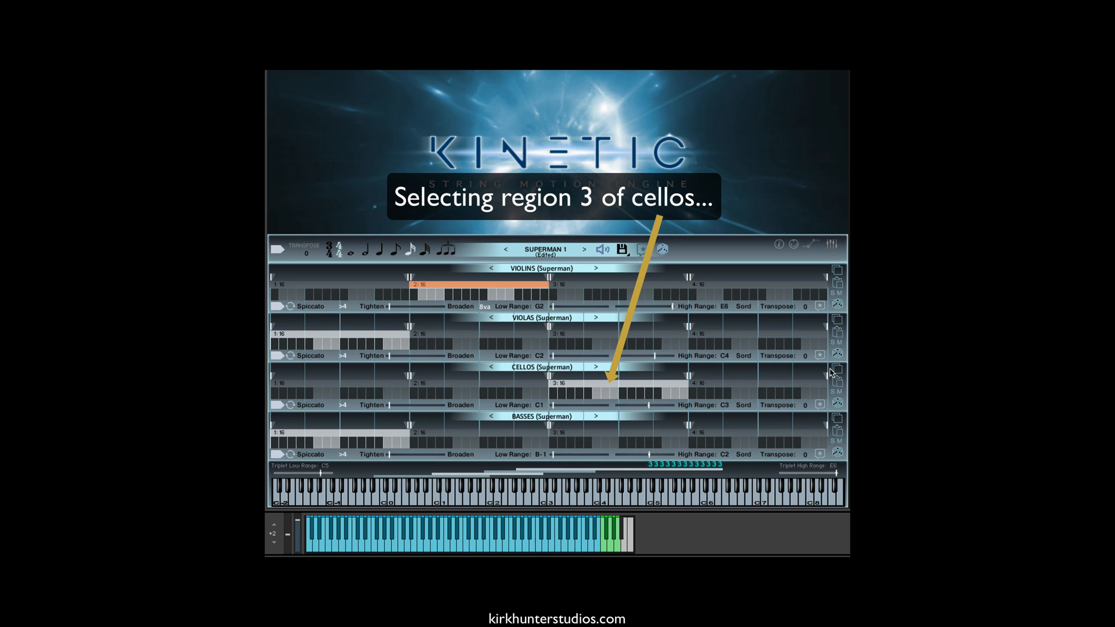
# Select the region 3 marker in the CELLOS Superman lane
pyautogui.click(835, 380)
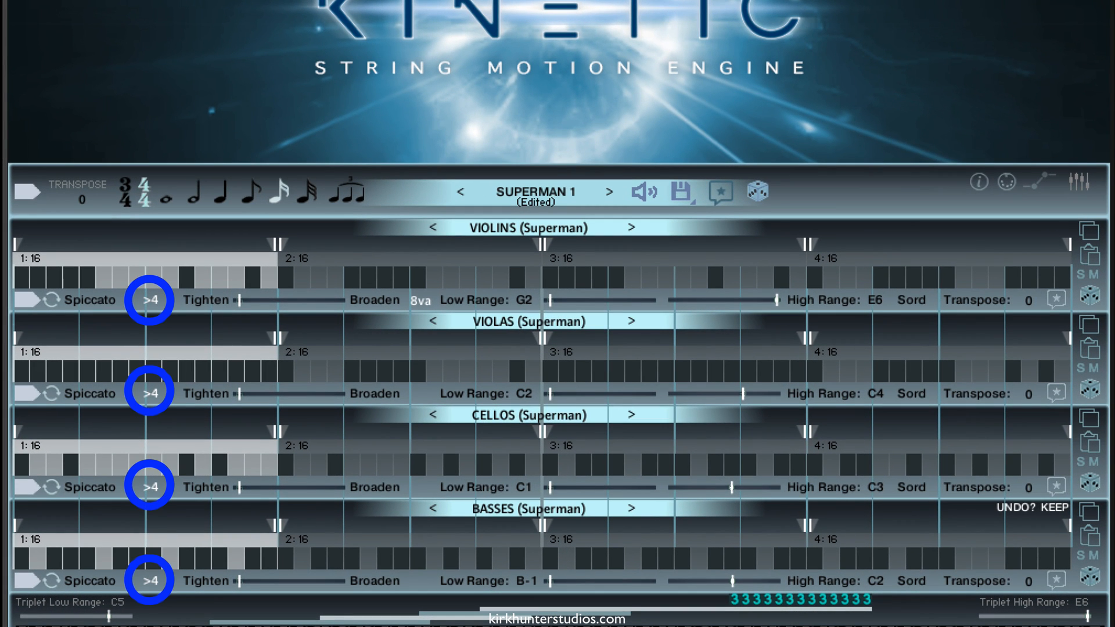
pyautogui.moveTo(153, 588)
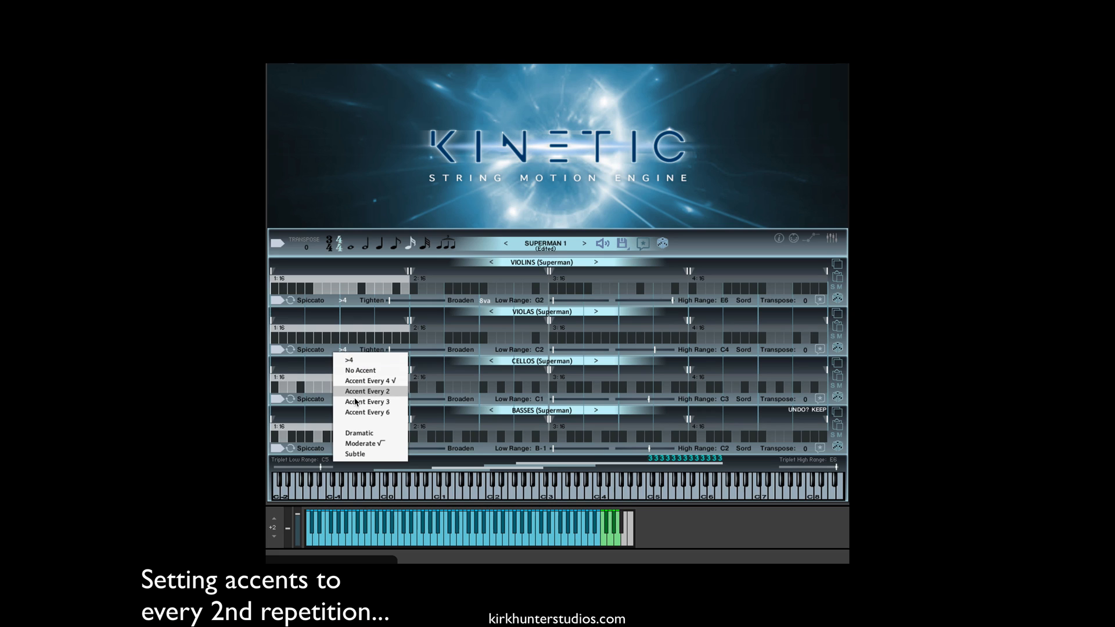
# Change the accent setting from >4 to Accent Every 2
pyautogui.click(367, 391)
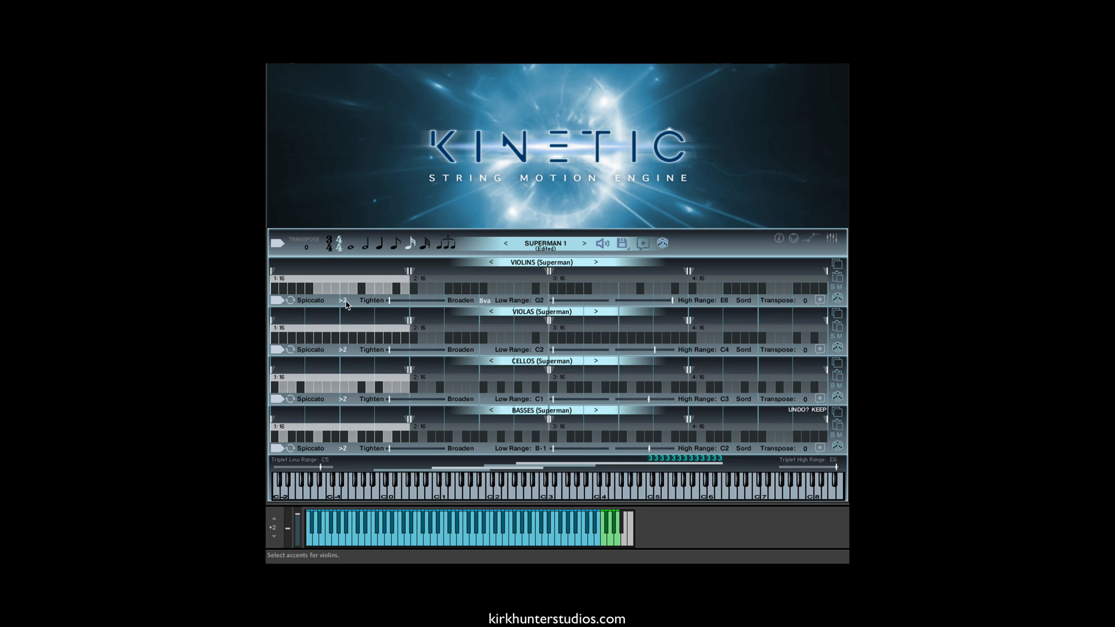
pyautogui.click(343, 301)
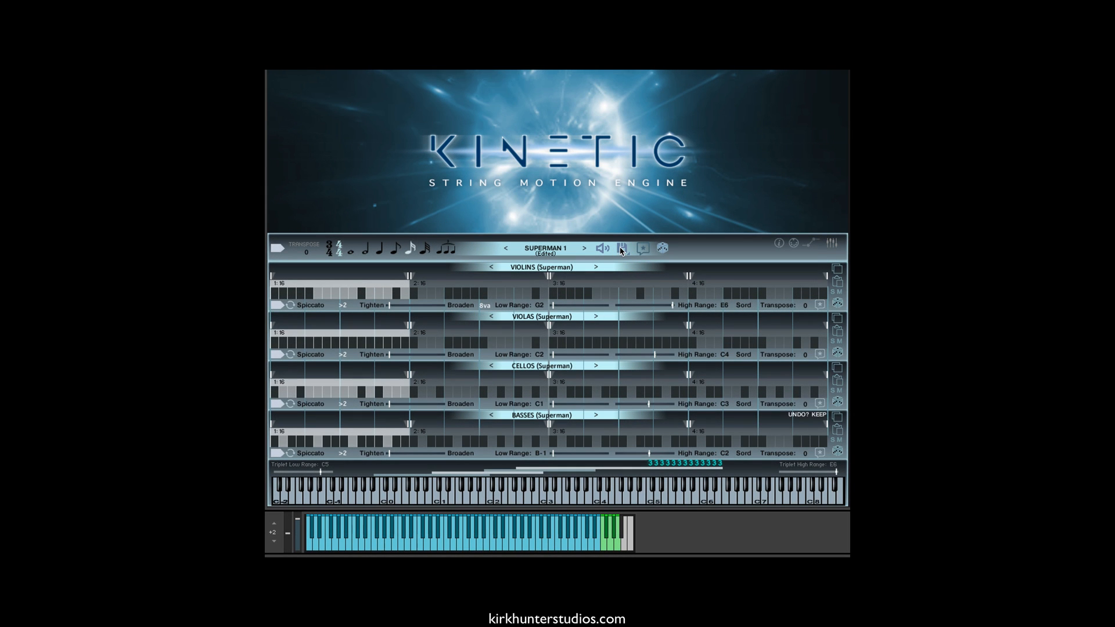
# Save the current pattern as 'jet'
pyautogui.click(623, 248)
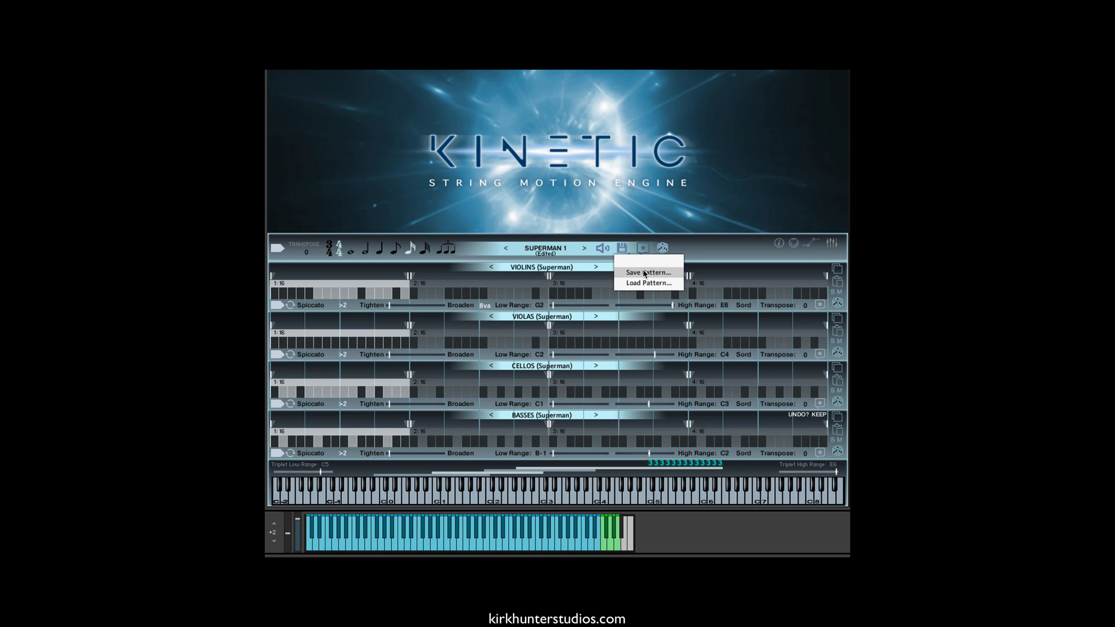
pyautogui.click(646, 273)
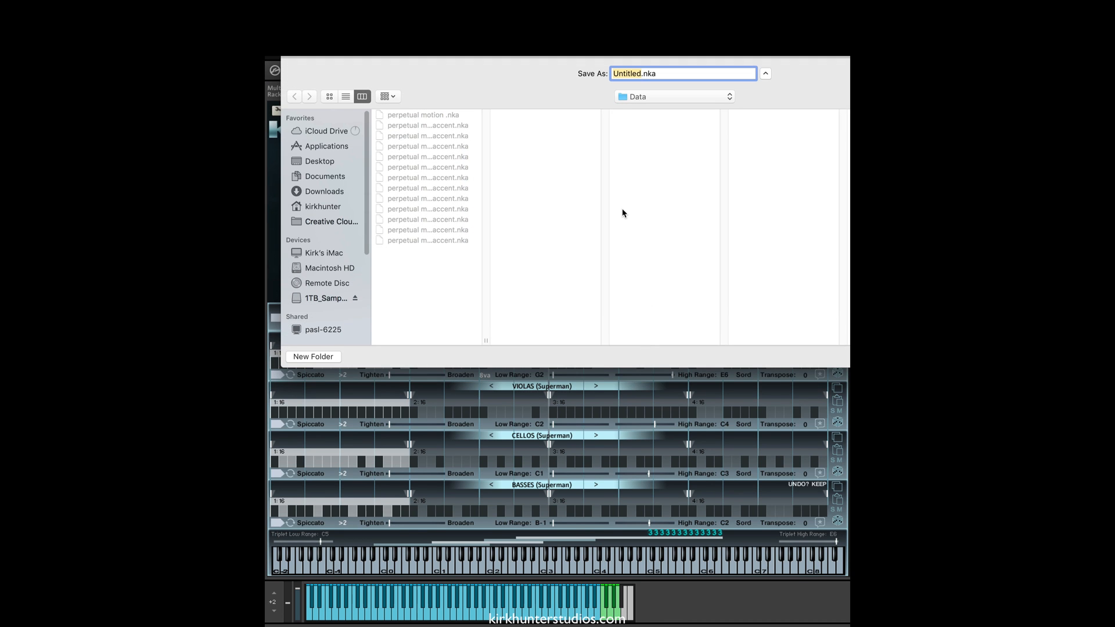
pyautogui.write('jet')
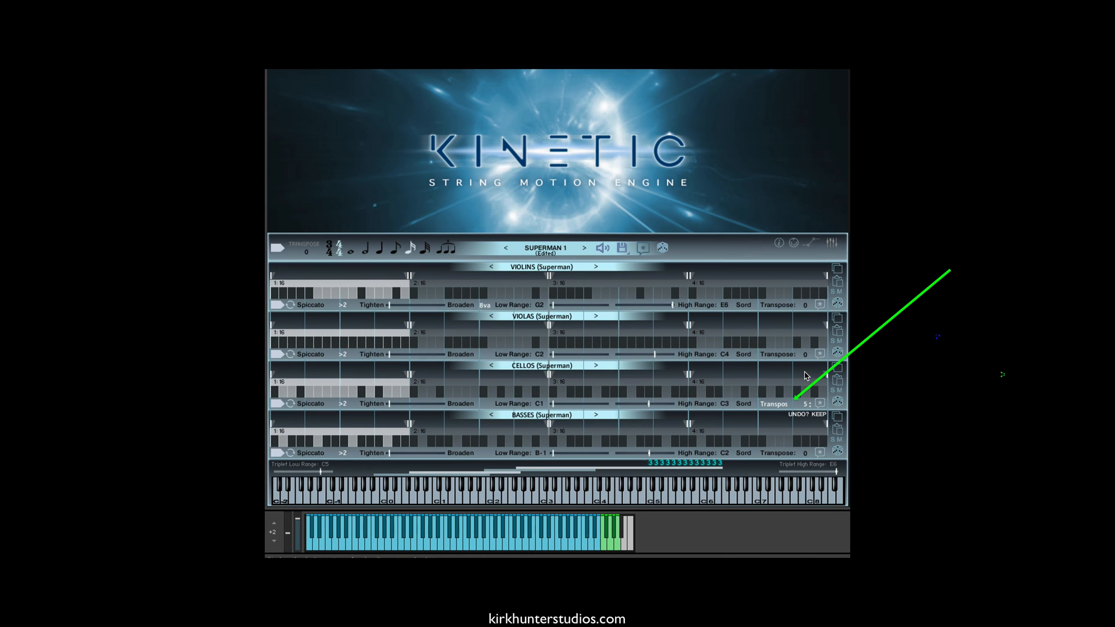
# Transpose the cellos to 7 and record the pattern's MIDI data
pyautogui.click(803, 404)
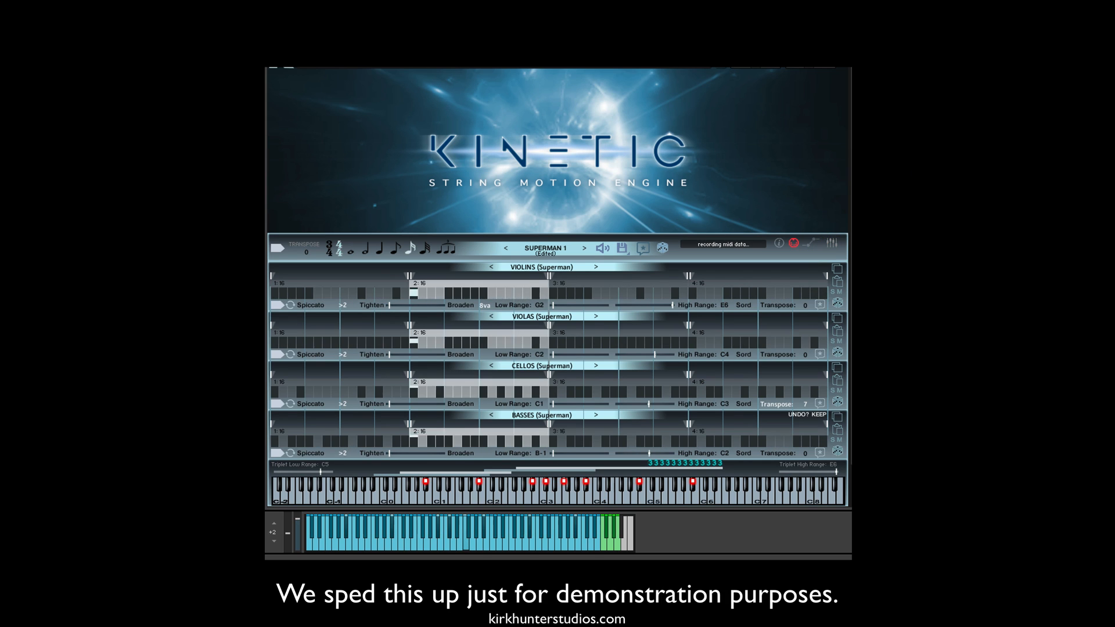
pyautogui.click(793, 244)
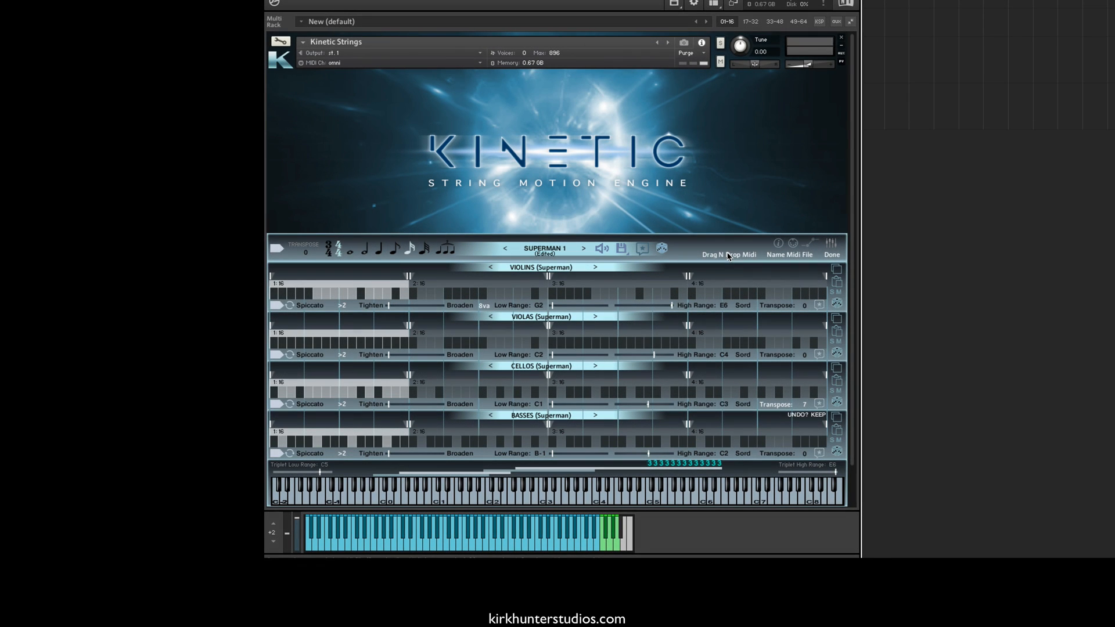
pyautogui.moveTo(751, 241)
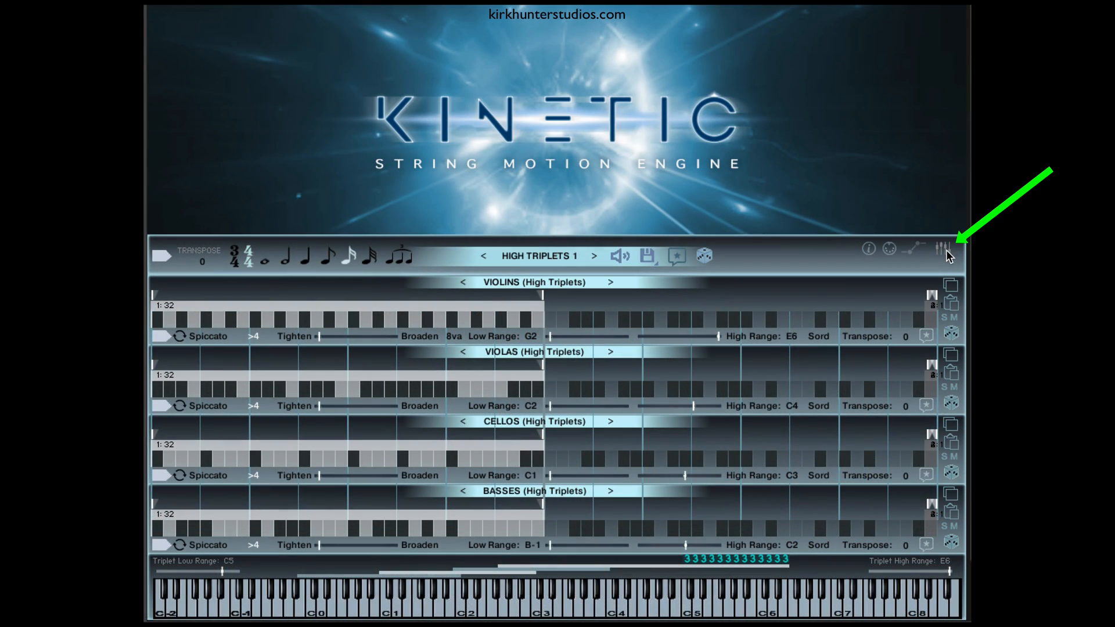
# Show the Kinetic mixer page with EQ, reverb and section levels
pyautogui.click(939, 248)
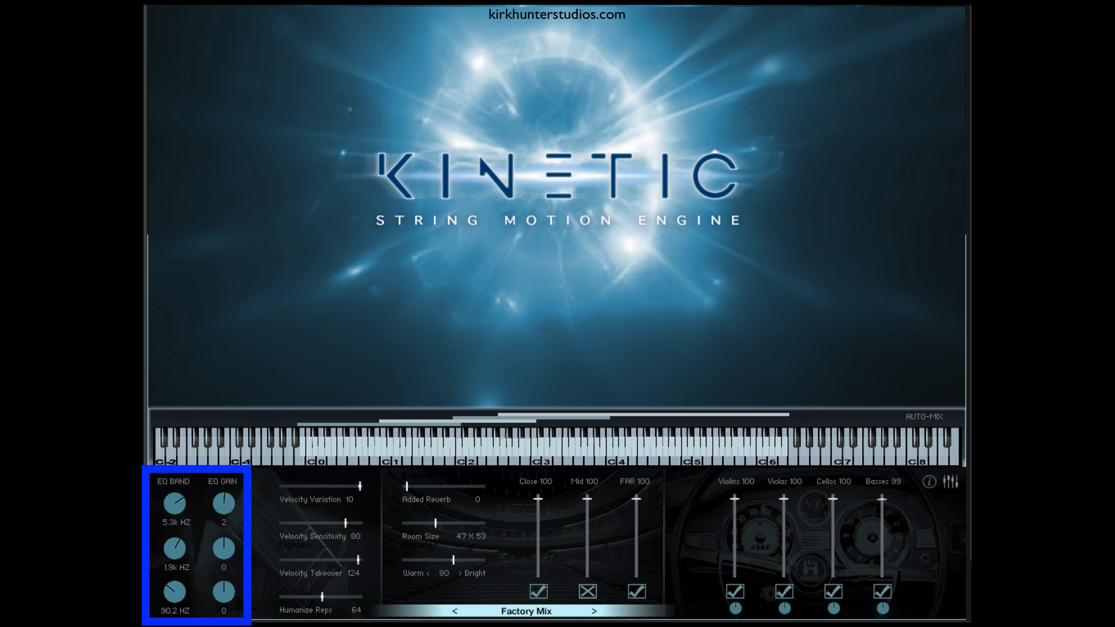